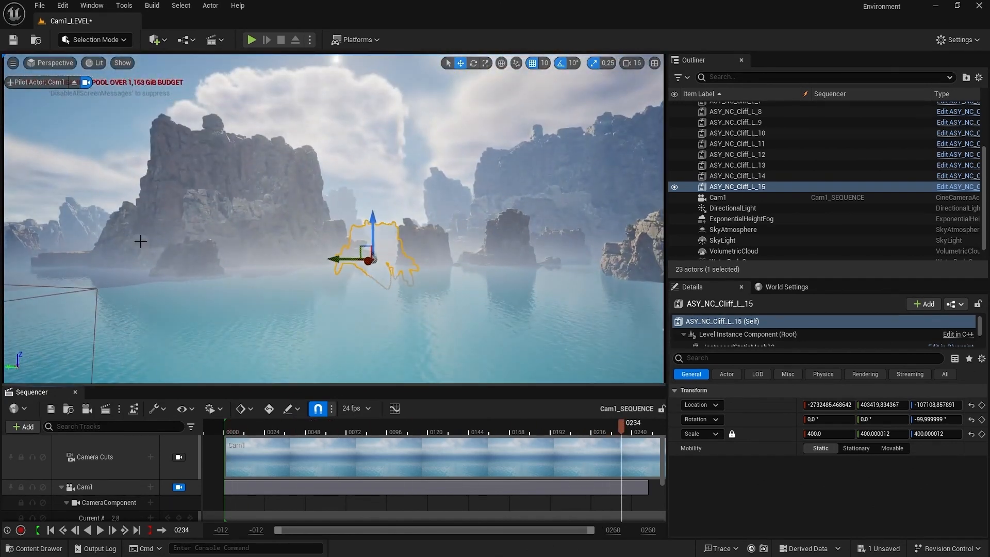
Select ASY_NC_Cliff_L_9 and shift it along X to -701750, 1146060, -151790
click(737, 122)
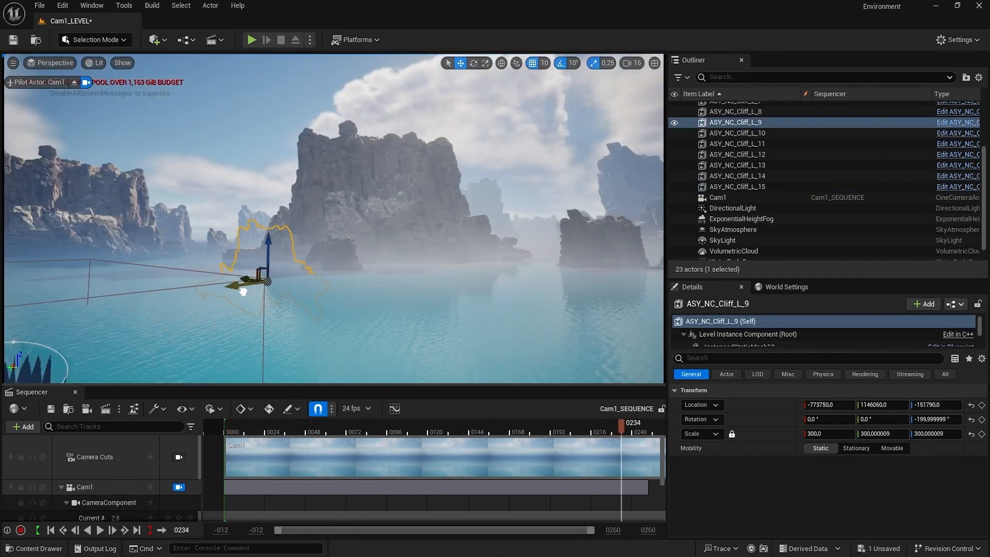
click(474, 63)
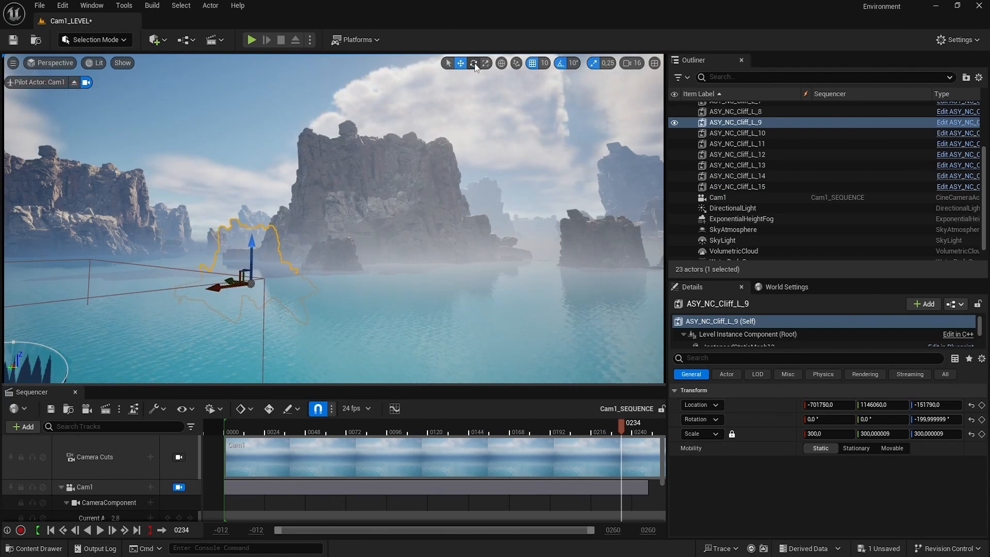
Rotate Cliff_L_9 to -100° yaw and move it to -677930, 1675940, 50
click(473, 63)
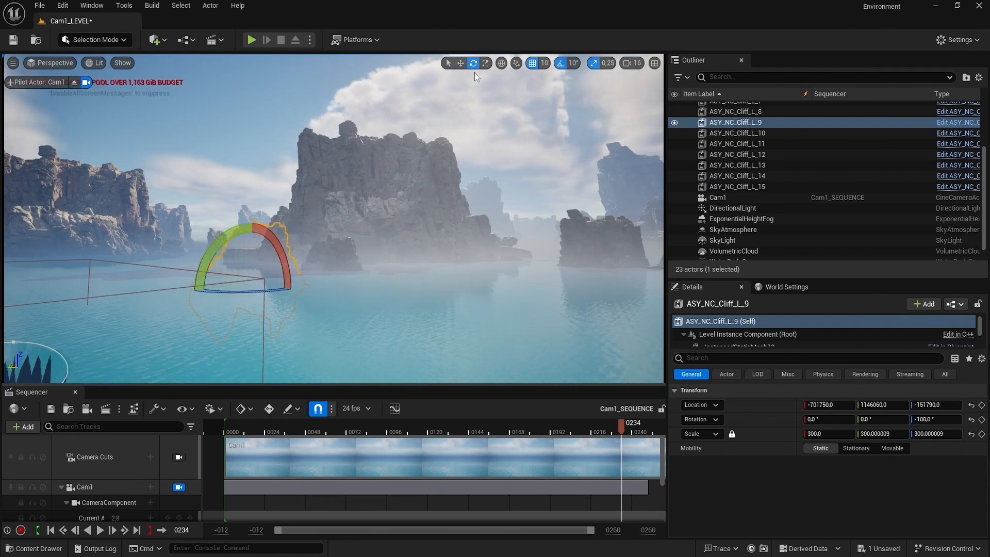
click(461, 63)
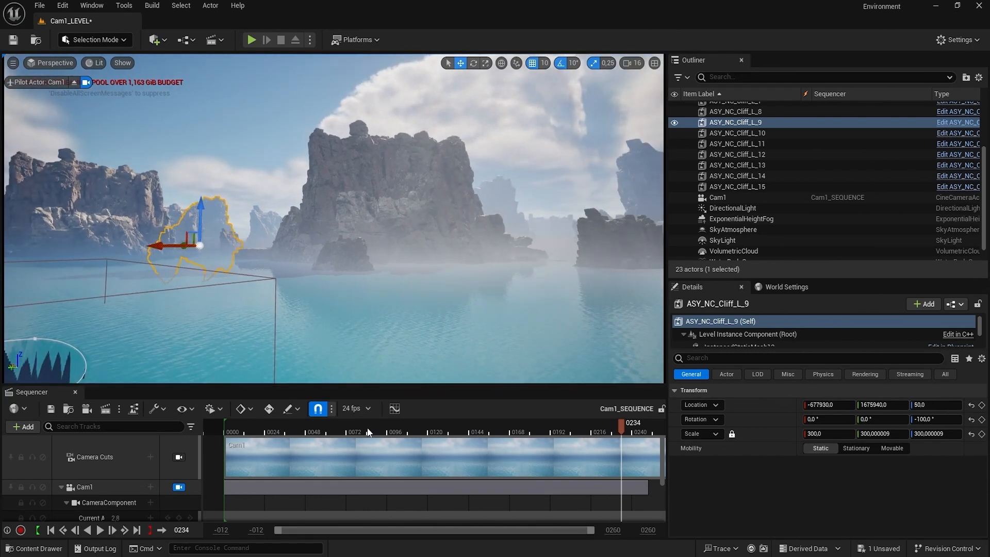
click(424, 432)
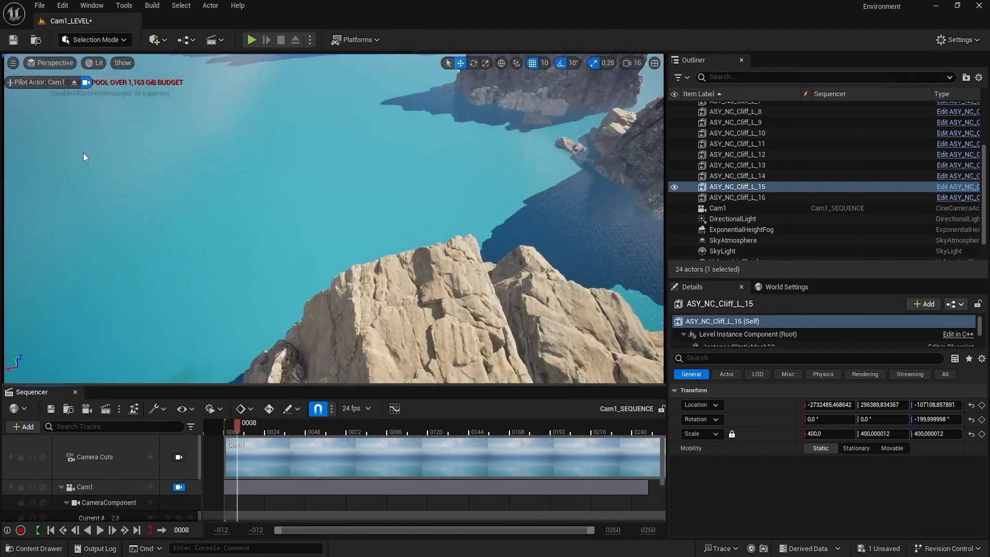
Save Cam1_LEVEL with the new Cliff_L_16 and repositioned Cliff_L_15
key(ctrl+s)
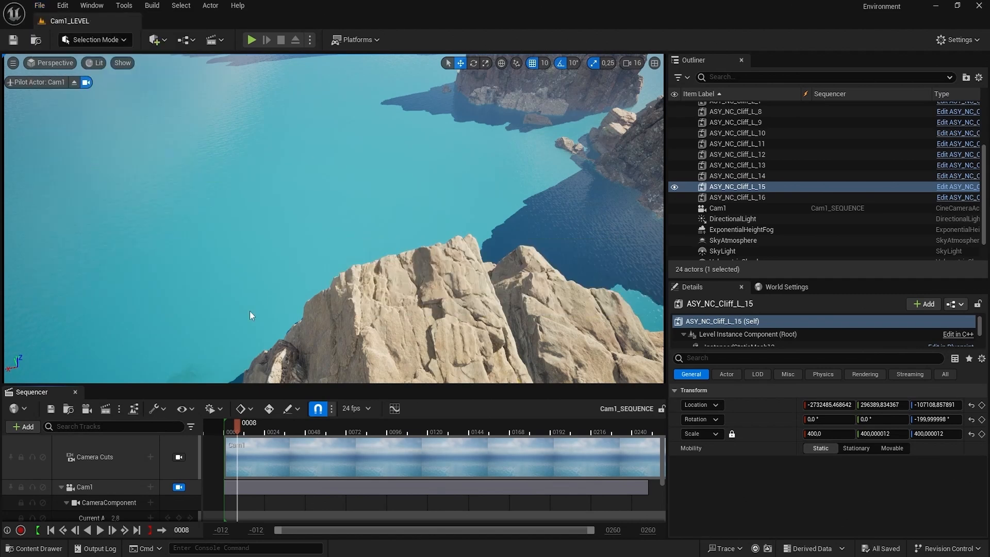